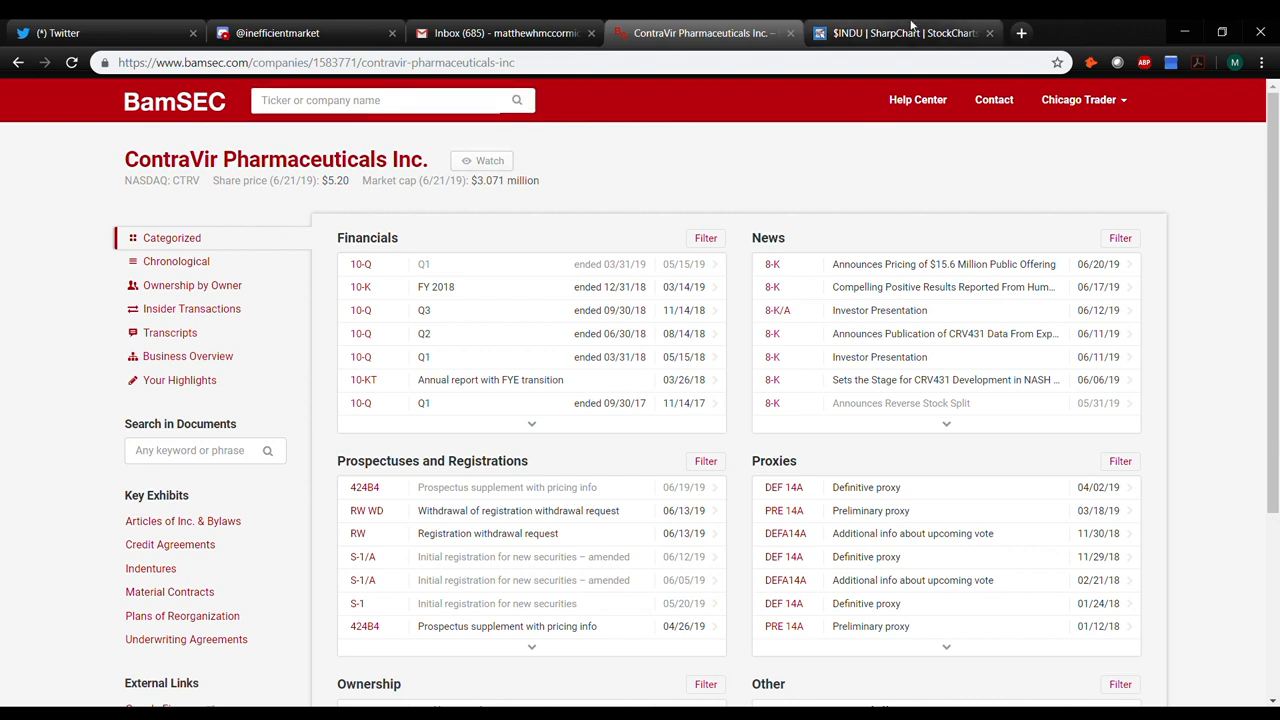
# - Look over CTRV's daily chart on StockCharts, then return to ContraVir's 424B4 prospectus
pyautogui.click(900, 33)
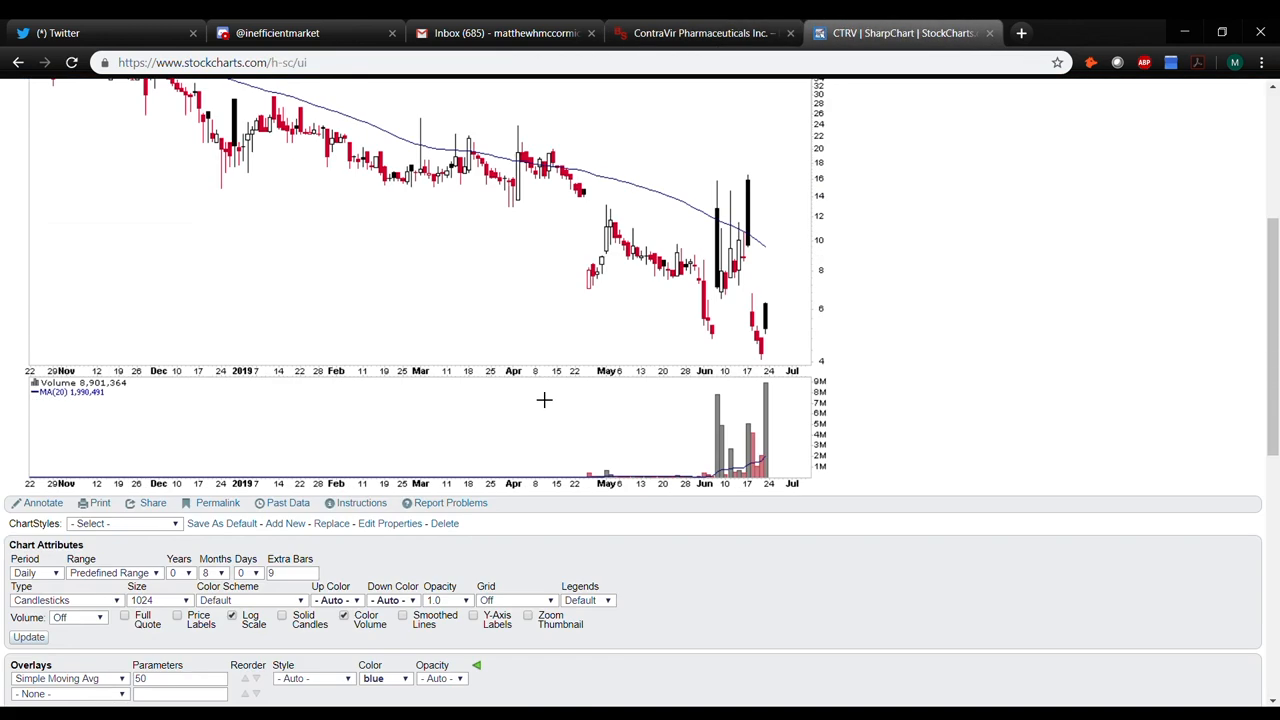
pyautogui.scroll(-3)
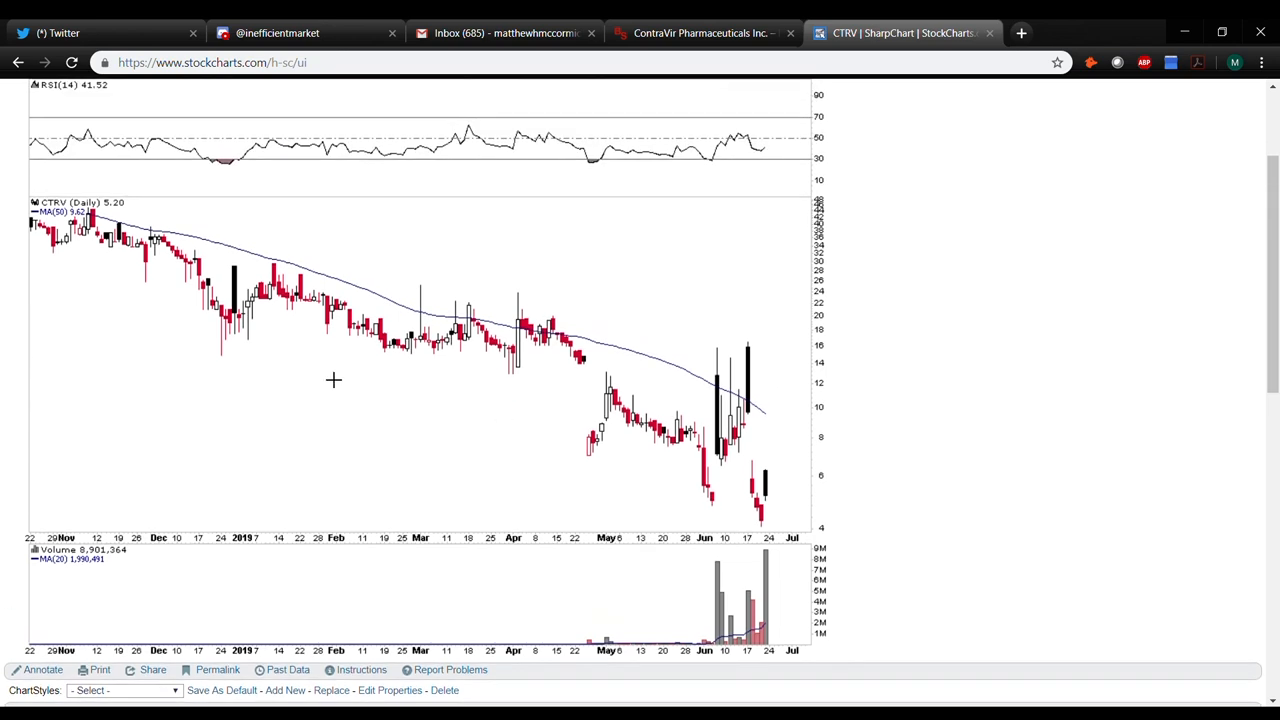
pyautogui.moveTo(554, 243)
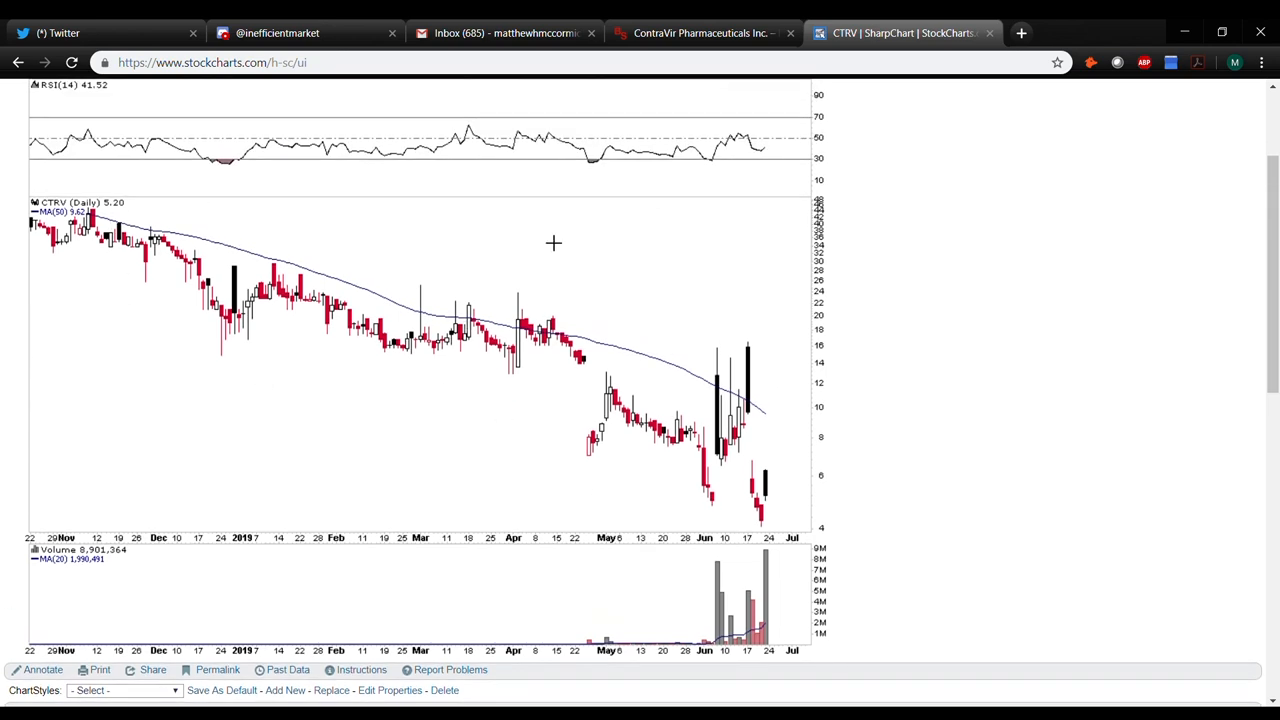
pyautogui.moveTo(522, 262)
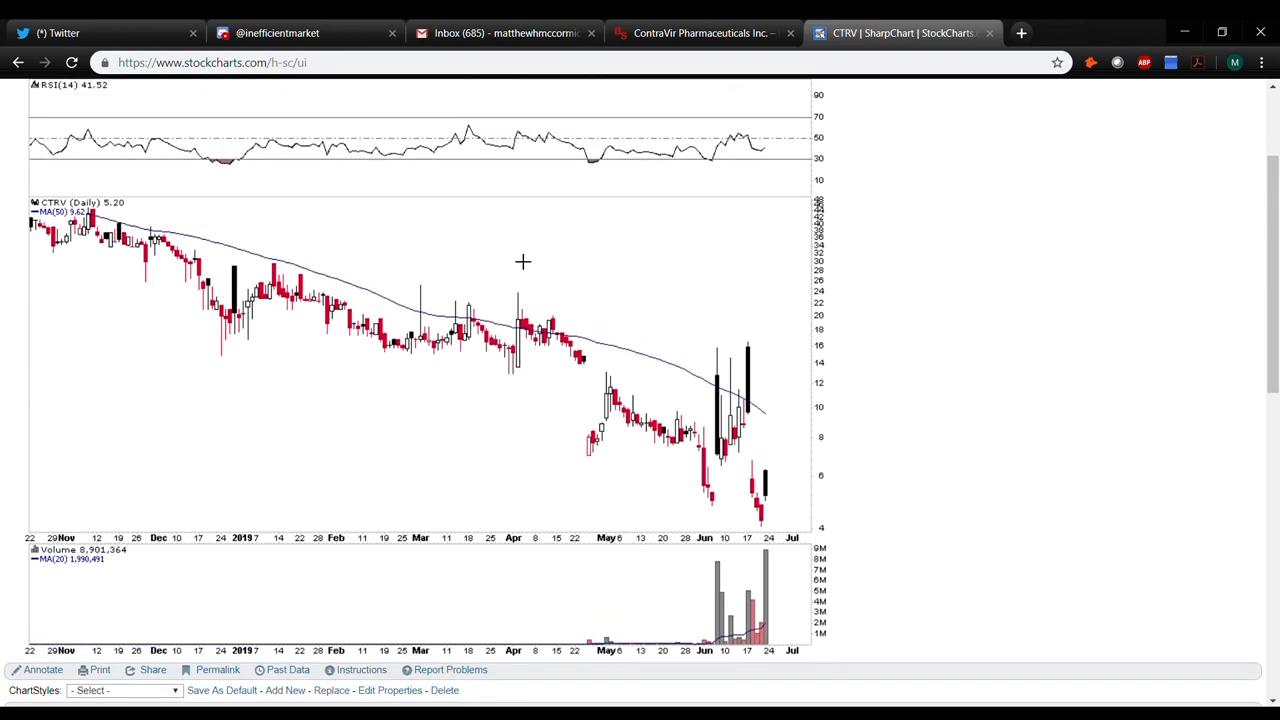
pyautogui.moveTo(782, 553)
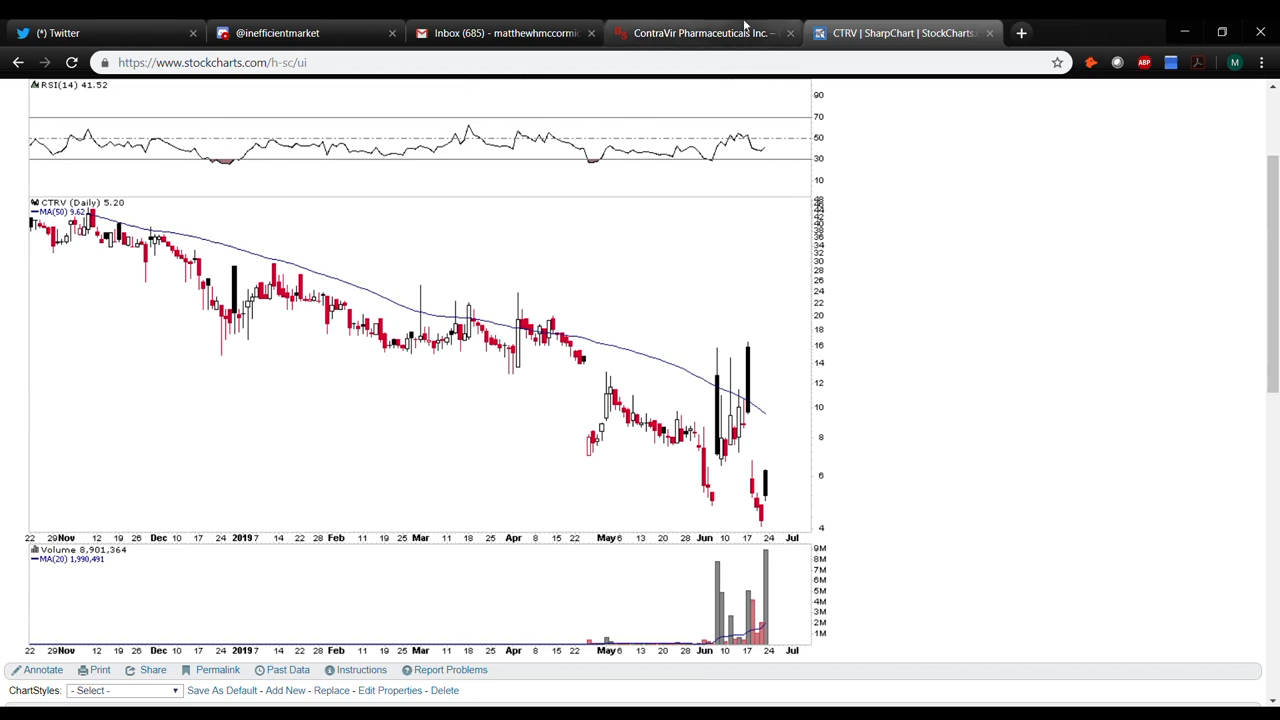
pyautogui.moveTo(741, 118)
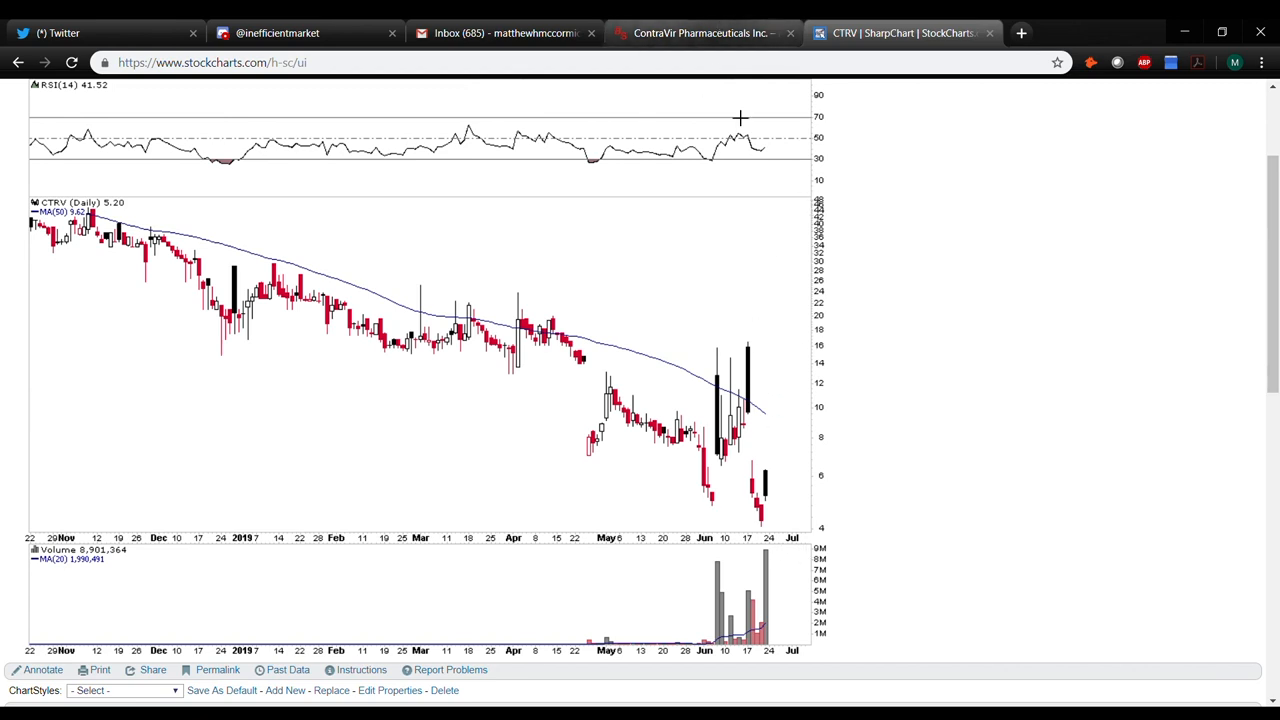
pyautogui.click(700, 33)
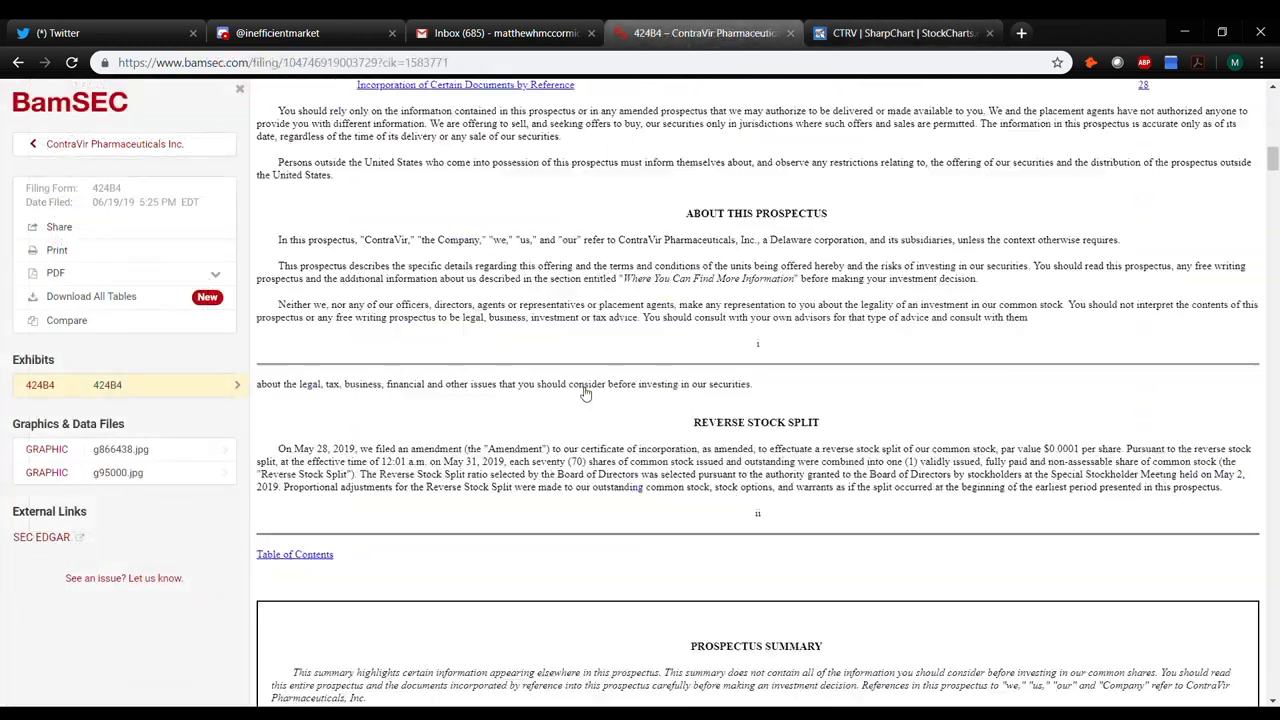
# - Highlight the Class A Units common stock wording, then return to ContraVir's filings overview
pyautogui.scroll(-3)
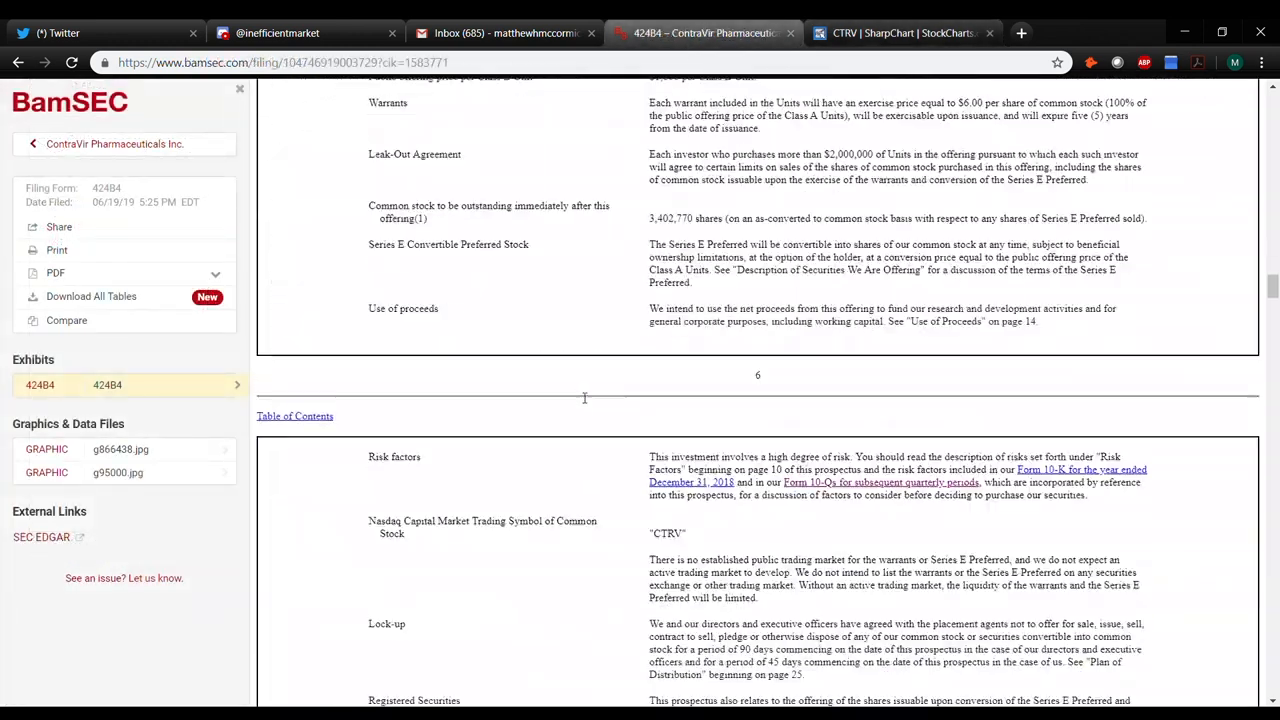
pyautogui.scroll(3)
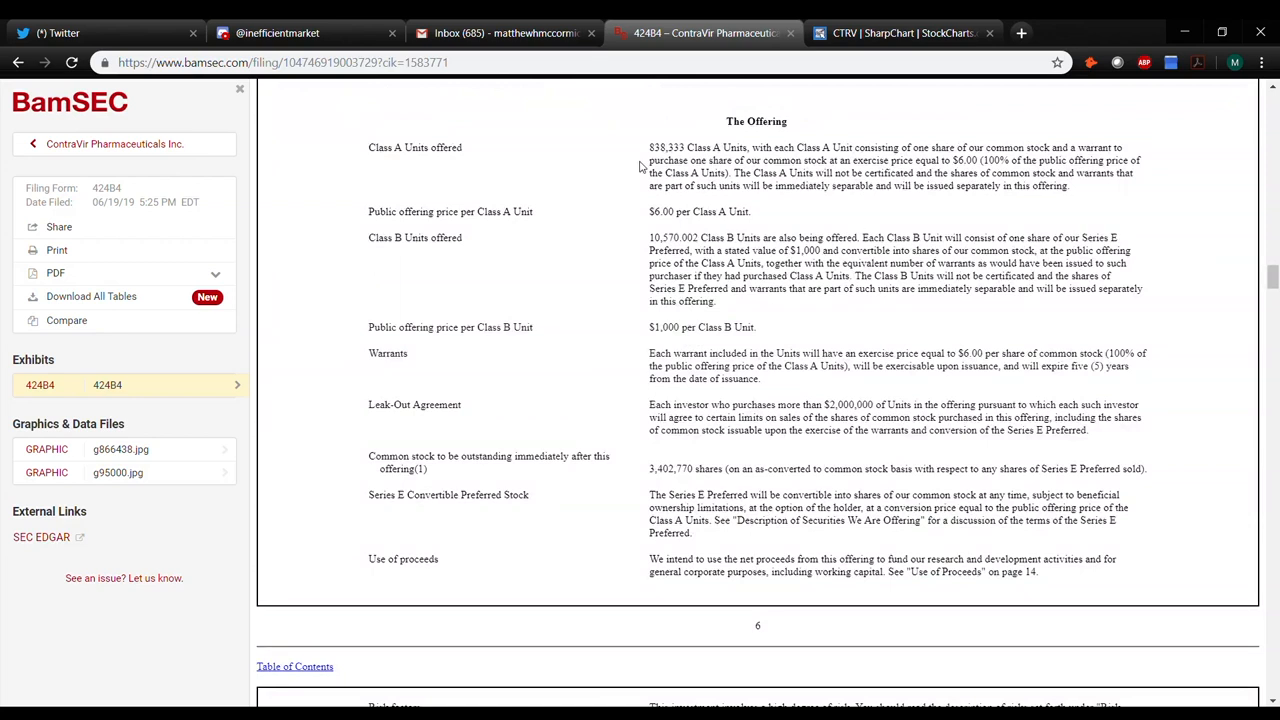
pyautogui.doubleClick(698, 211)
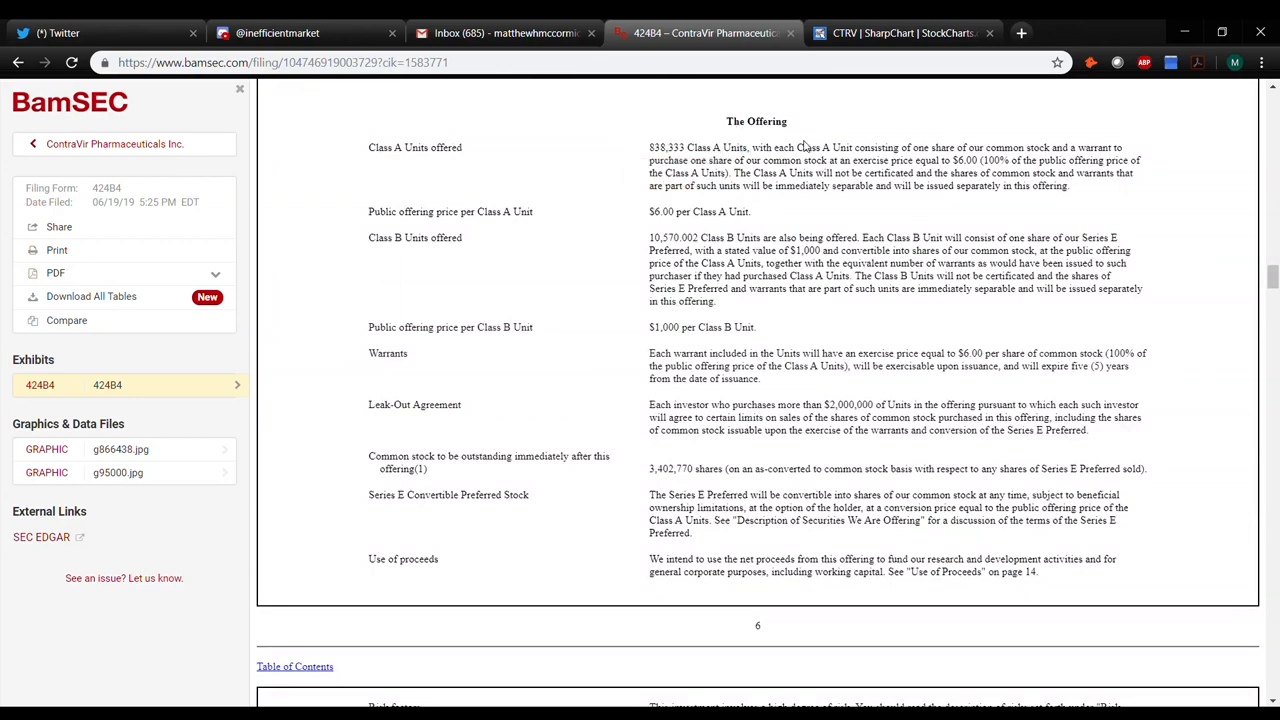
pyautogui.doubleClick(975, 147)
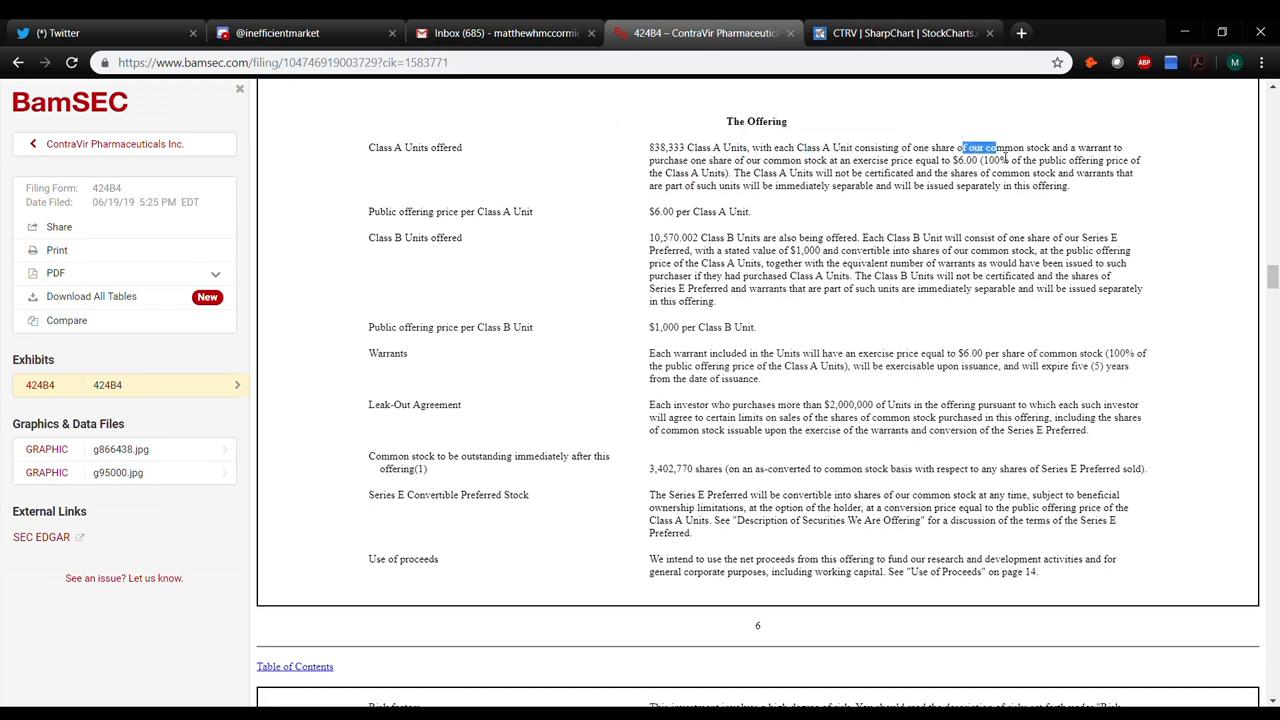
pyautogui.moveTo(963, 147); pyautogui.dragTo(1040, 147)
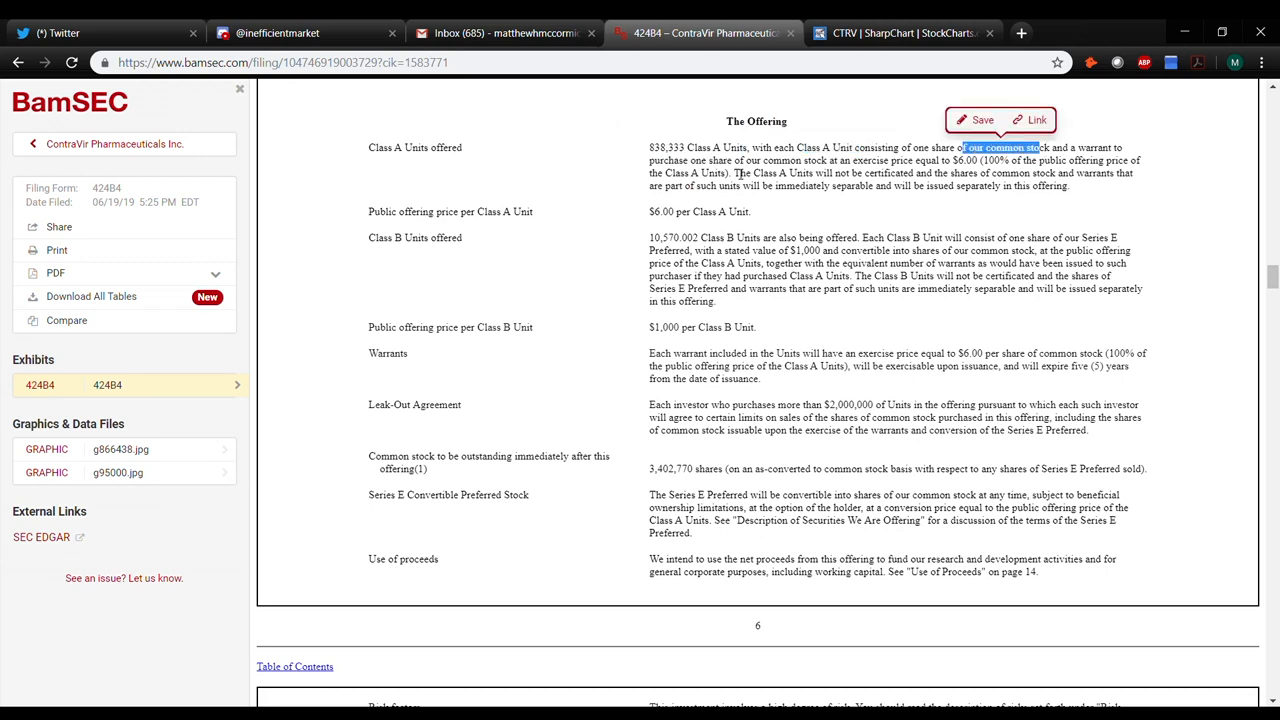
pyautogui.moveTo(625, 245)
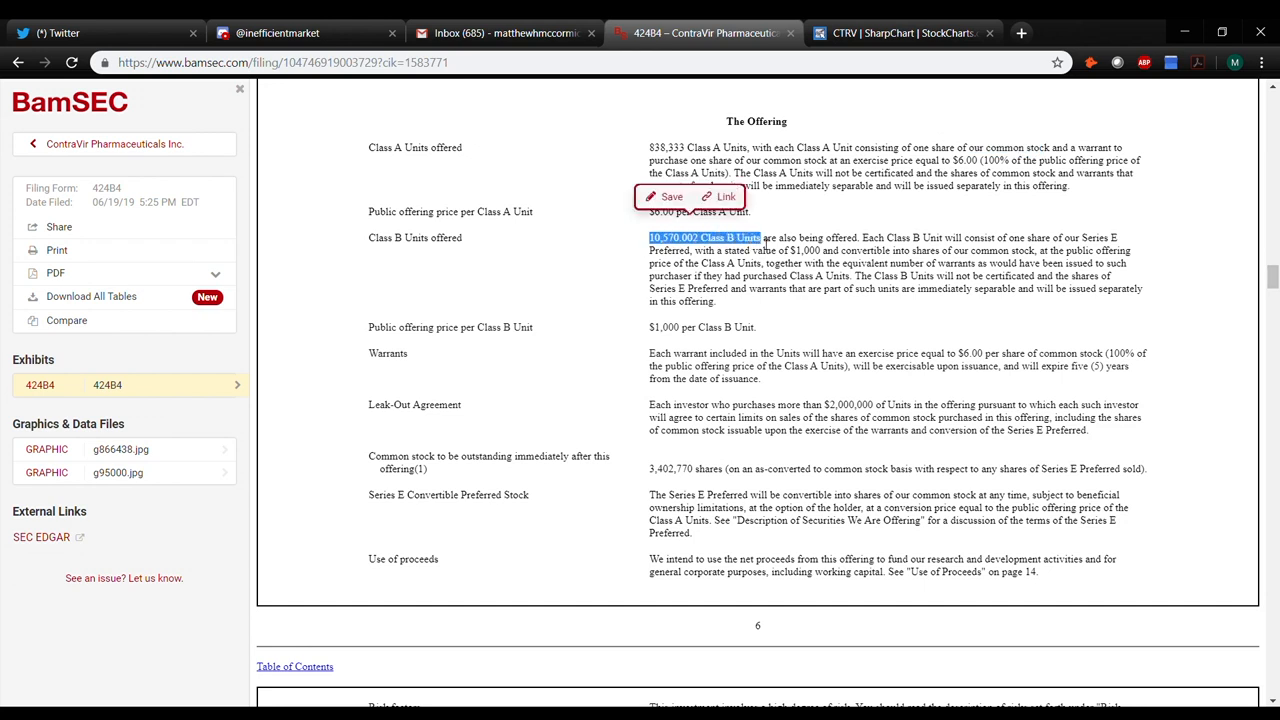
pyautogui.moveTo(943, 255)
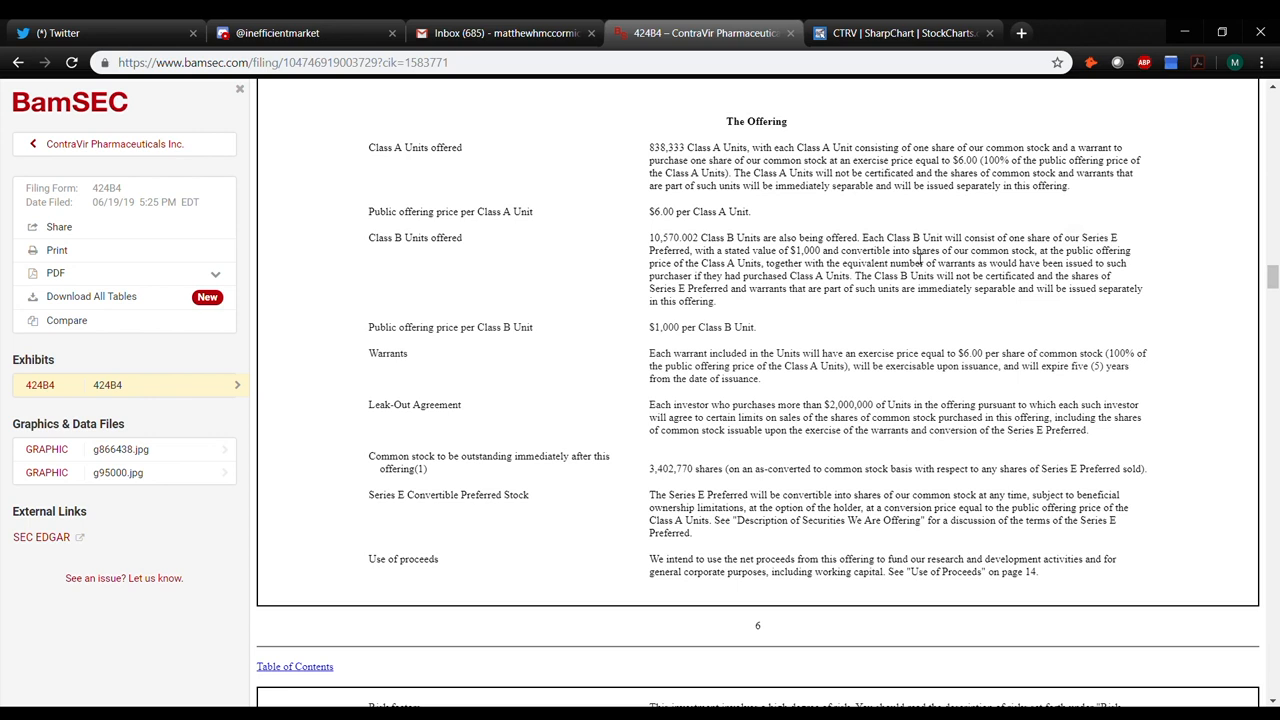
pyautogui.click(114, 143)
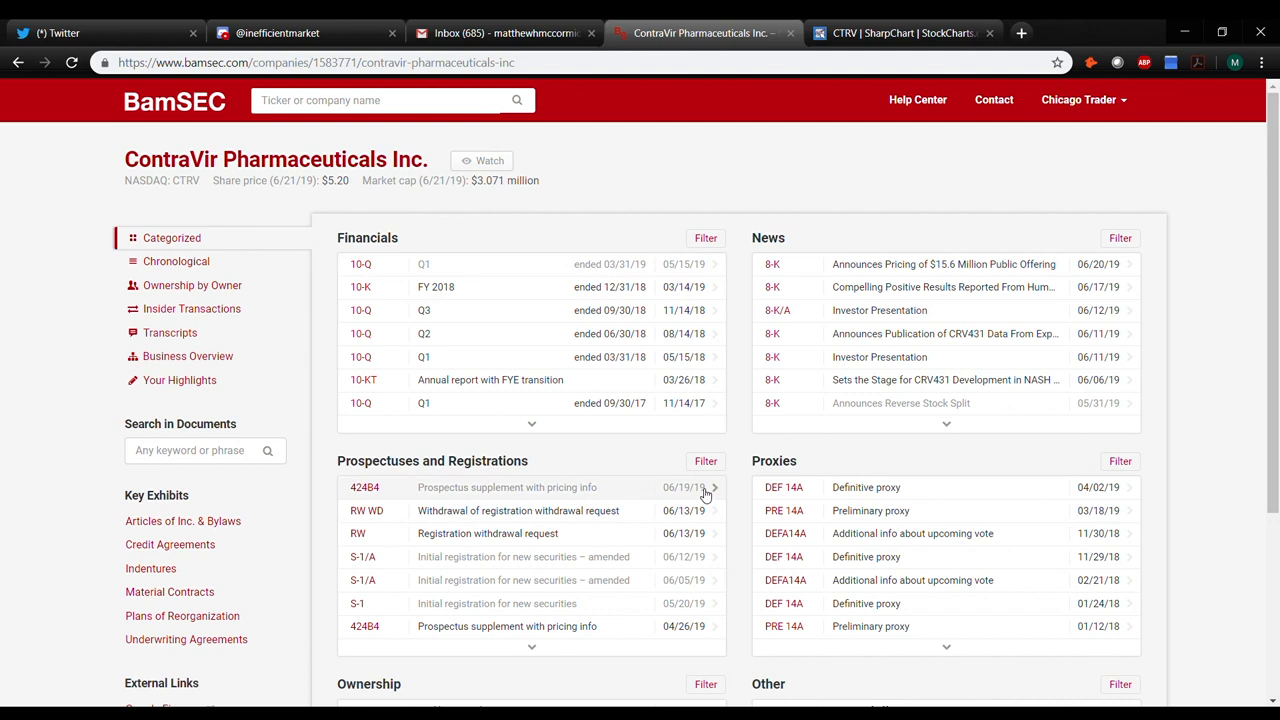
pyautogui.moveTo(855, 71)
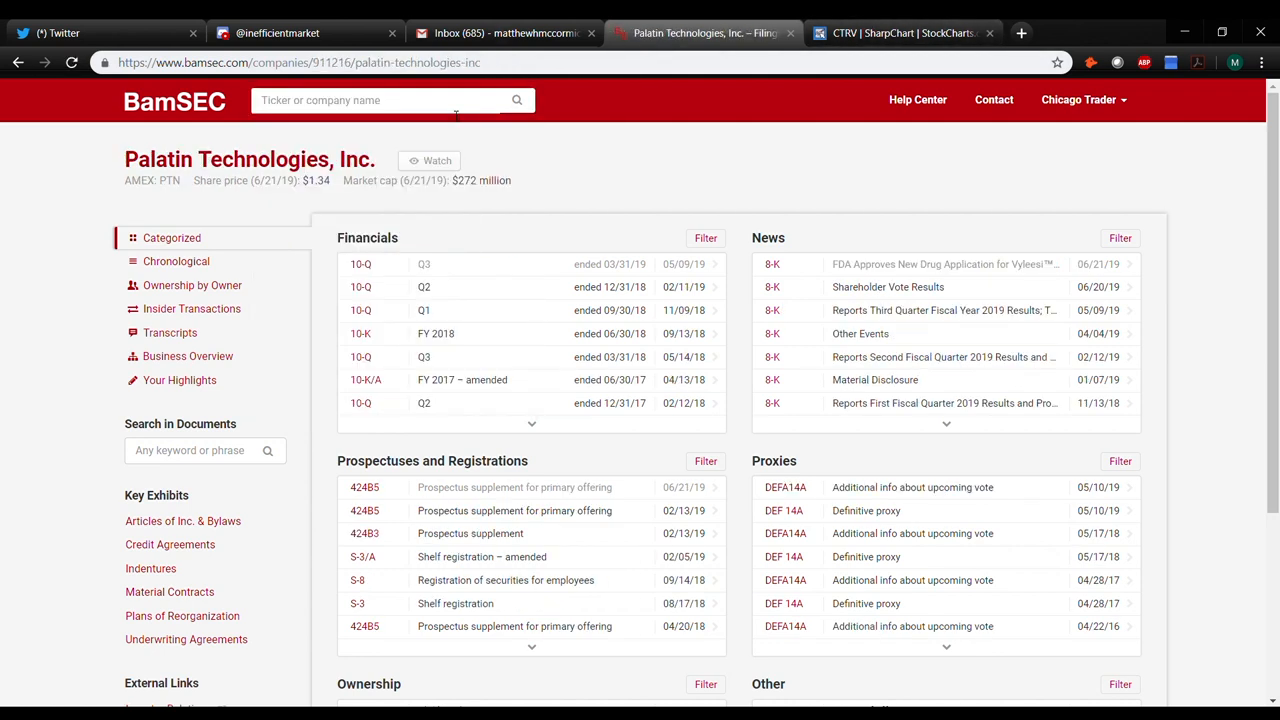
pyautogui.moveTo(985, 264)
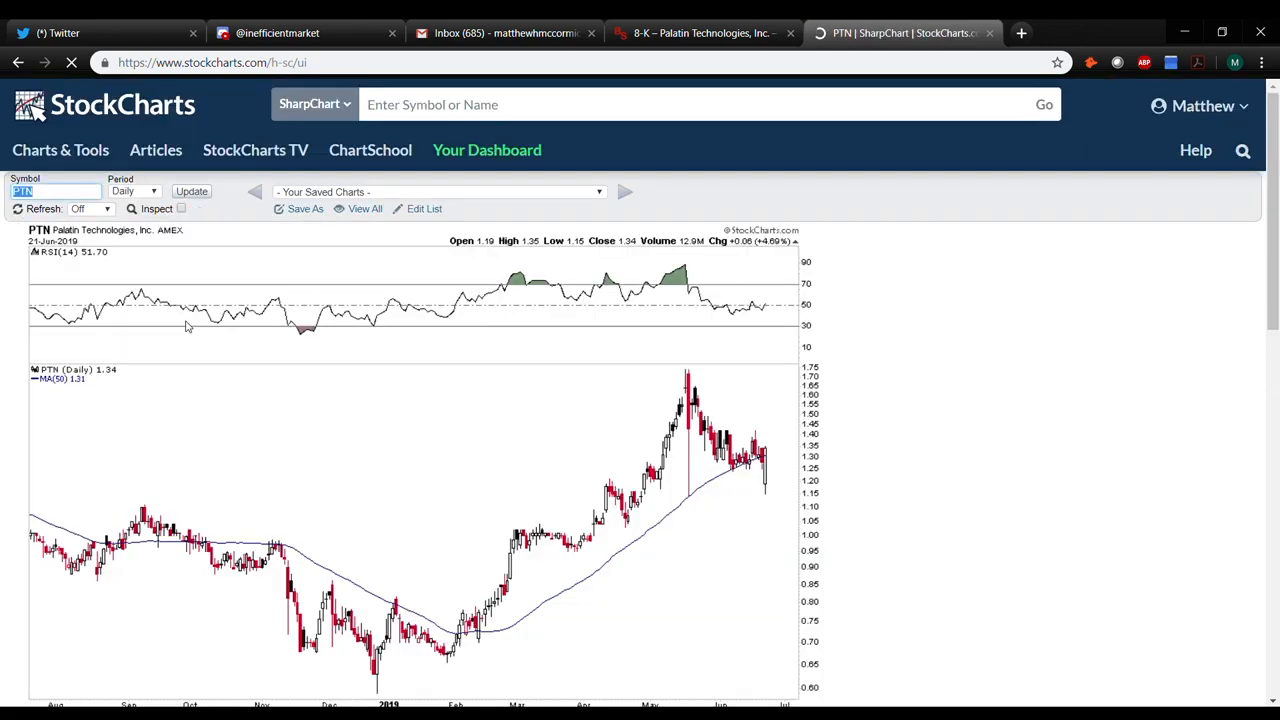
# - Scroll PTN's daily chart, then return to Palatin's Vyleesi FDA-approval 8-K
pyautogui.scroll(-3)
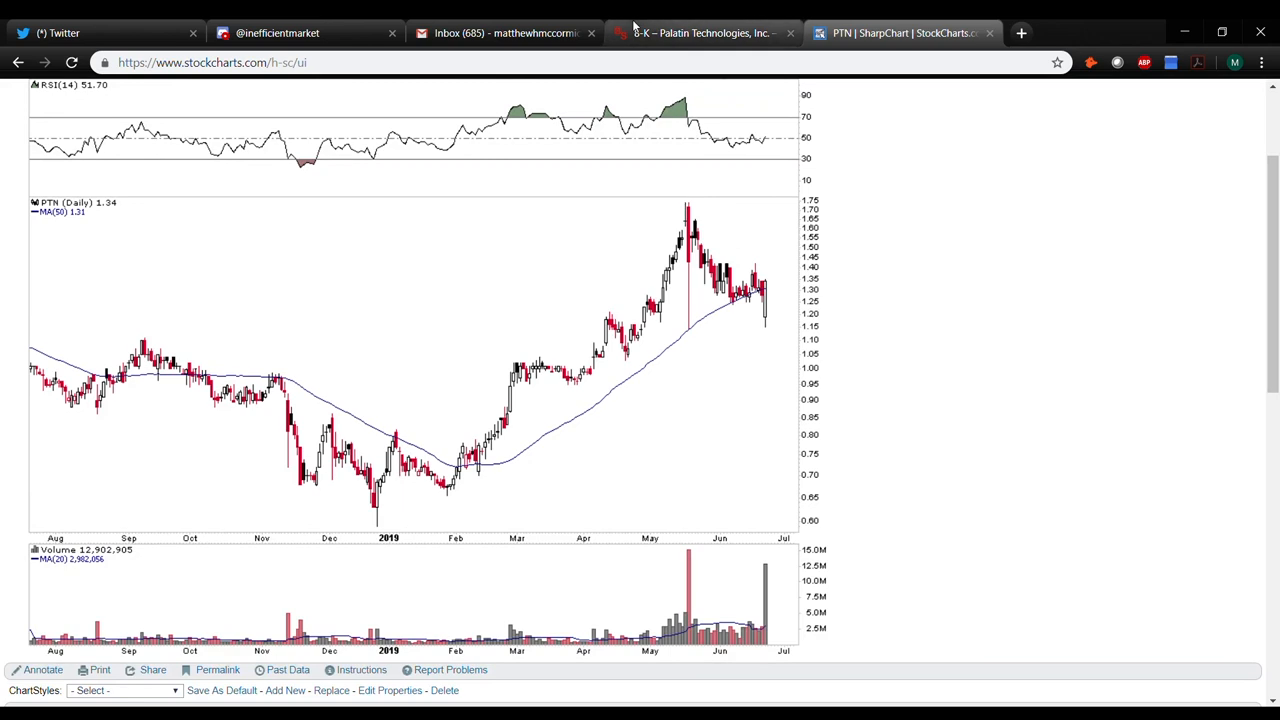
pyautogui.click(700, 33)
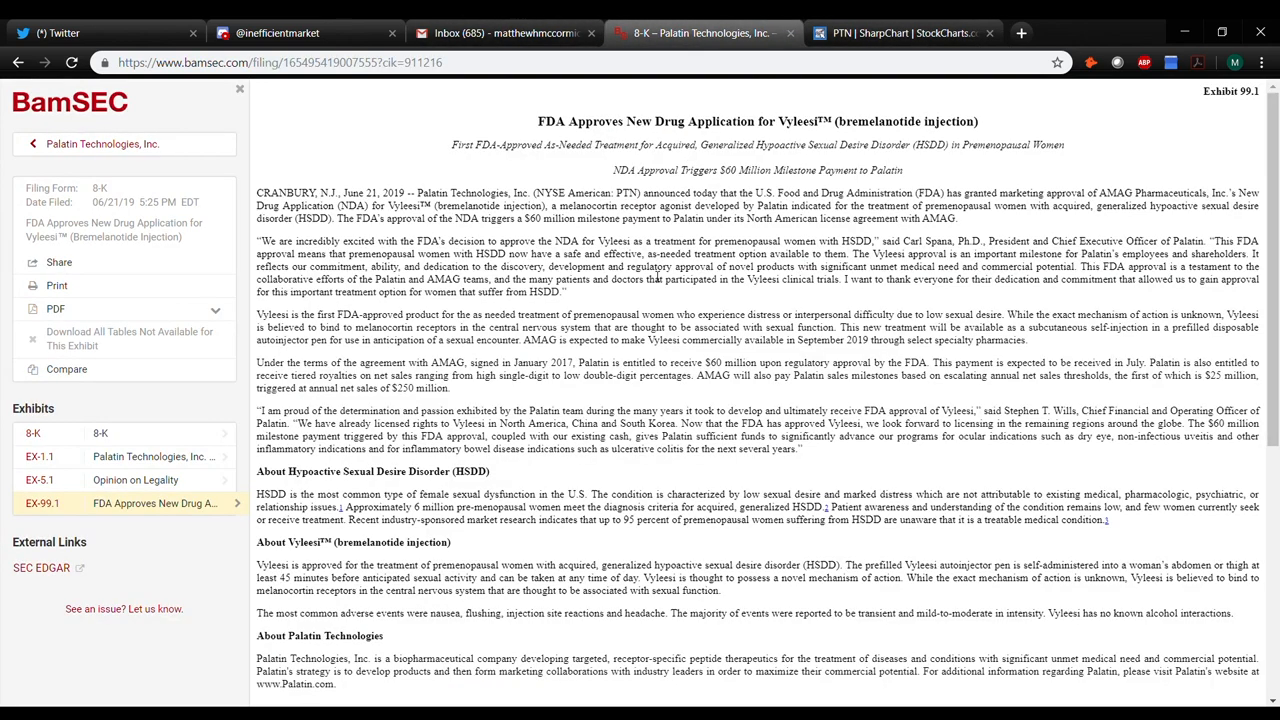
# - Open Palatin's latest 424B5 and highlight the $40,000,000 size and agent Canaccord Genuity
pyautogui.click(102, 143)
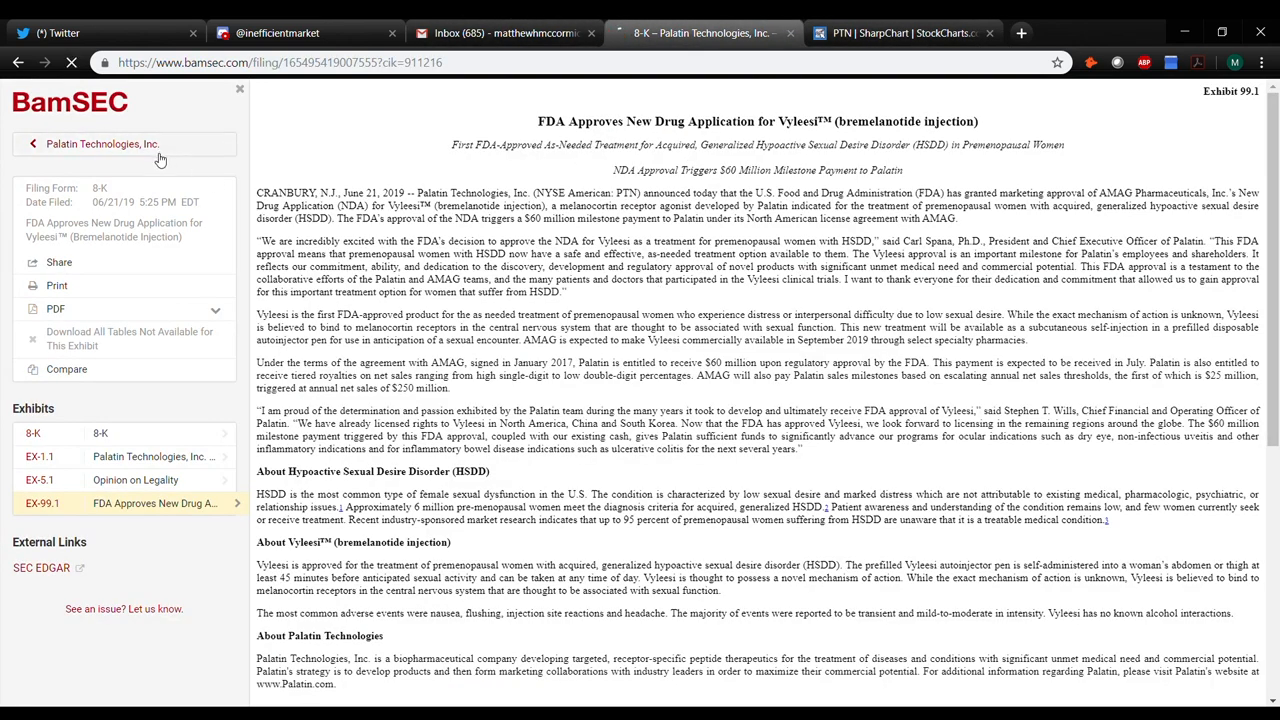
pyautogui.click(103, 143)
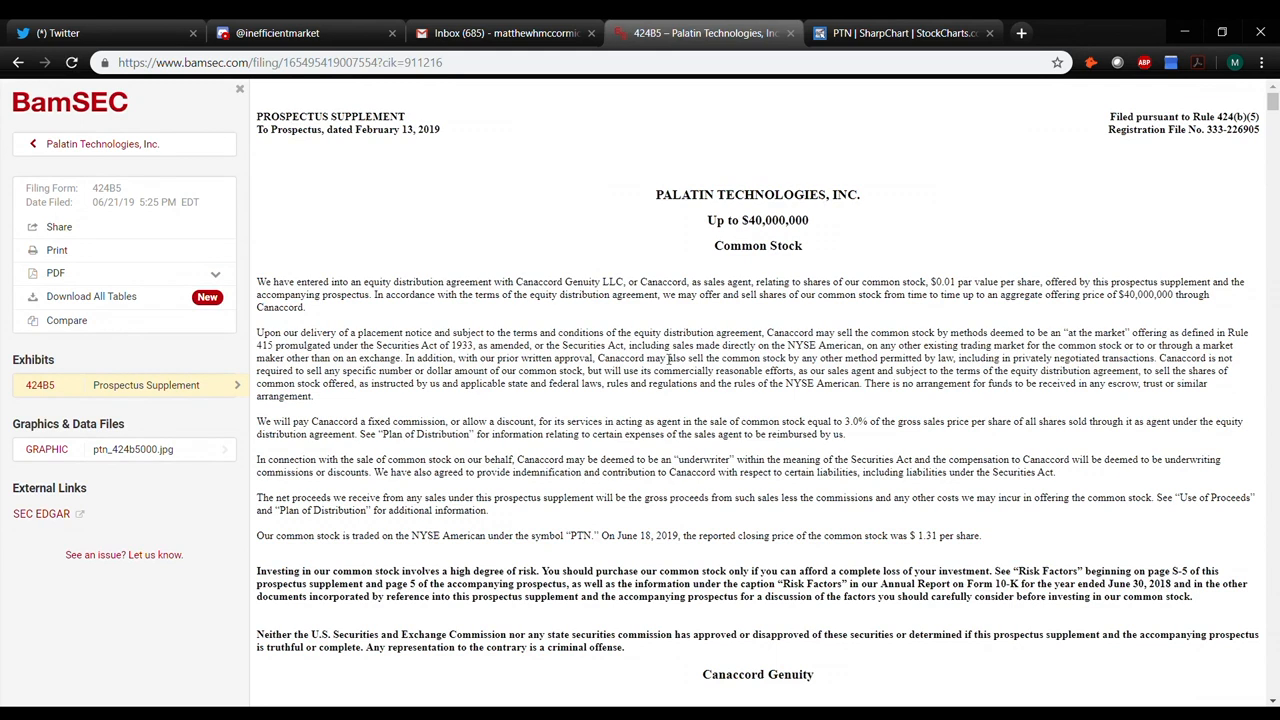
pyautogui.doubleClick(757, 220)
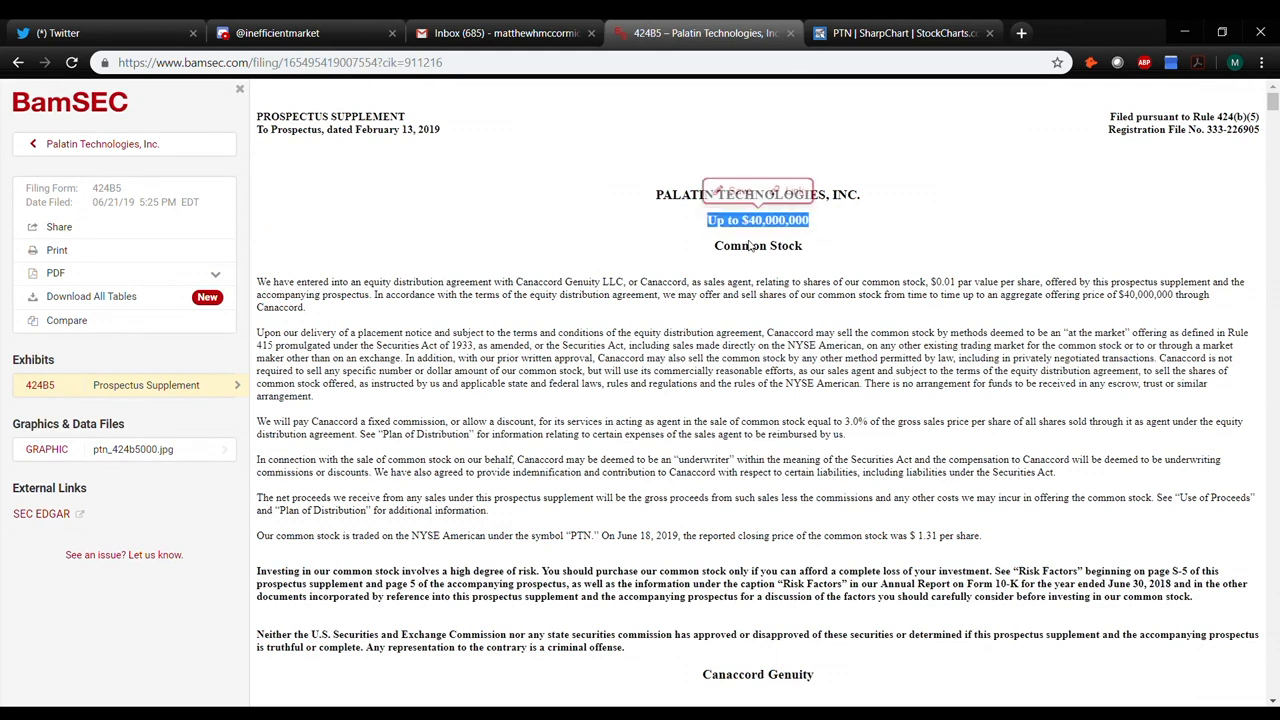
pyautogui.doubleClick(568, 281)
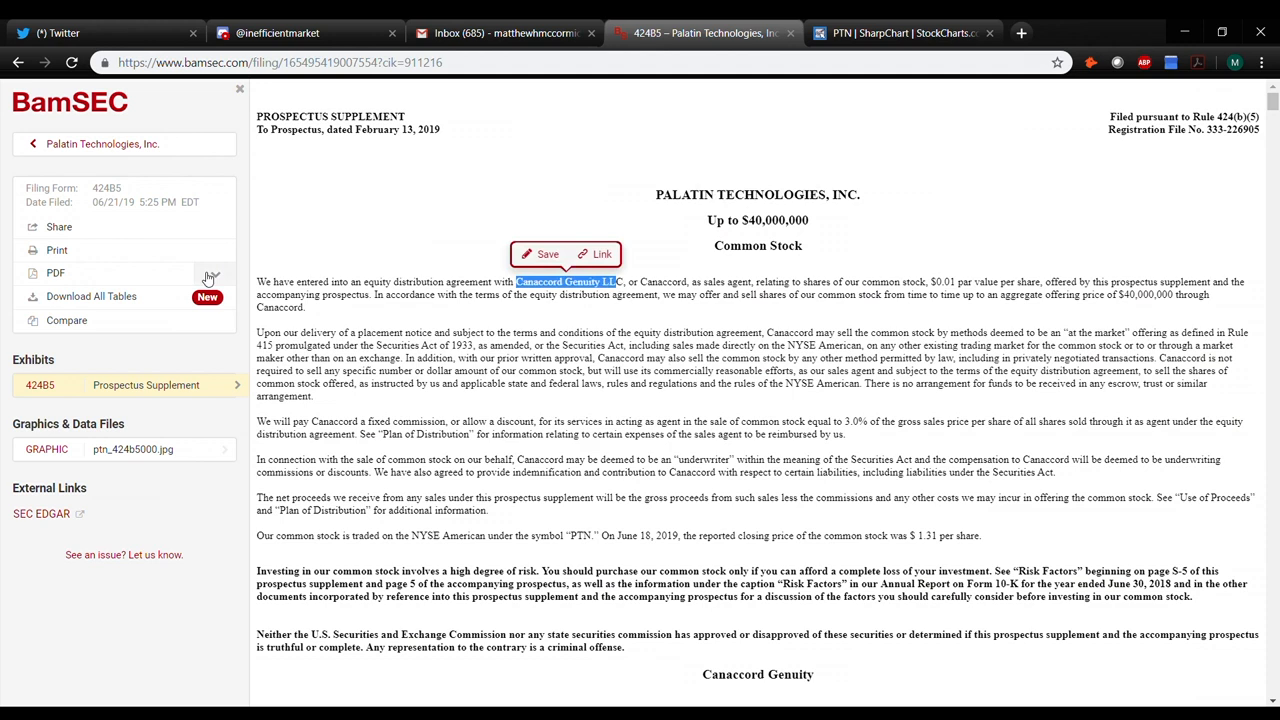